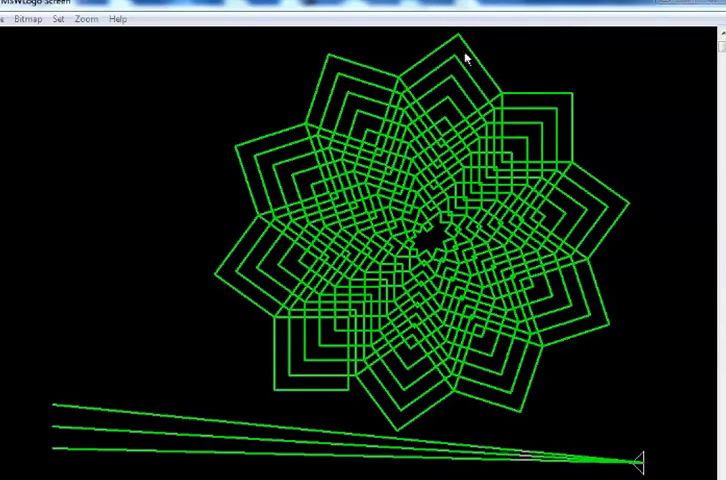
pyautogui.moveTo(604, 336)
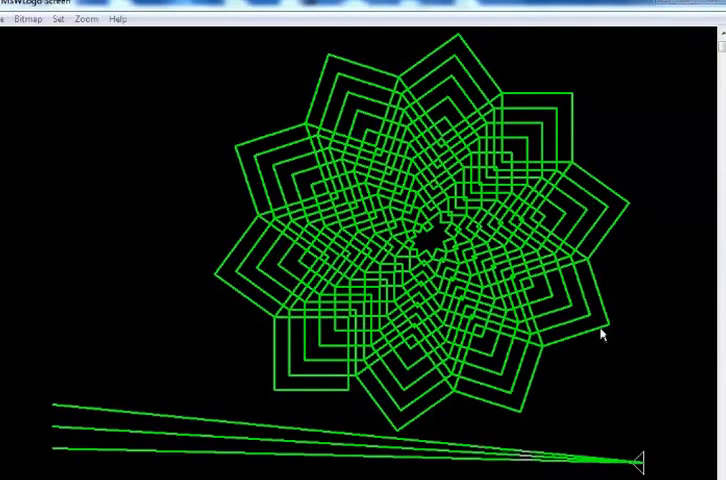
pyautogui.moveTo(424, 428)
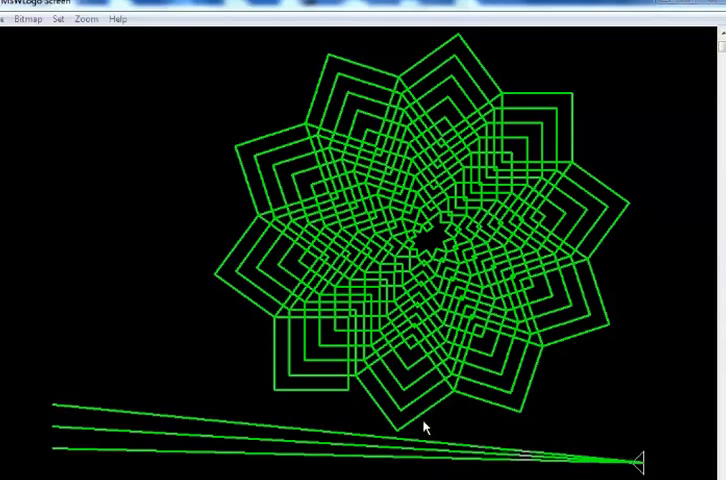
pyautogui.moveTo(264, 176)
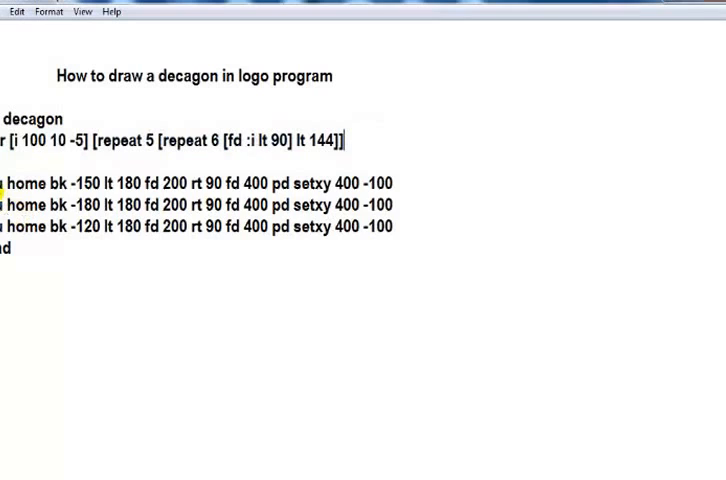
# Select and copy the 'to decagon … end' procedure lines from the Notepad notes.
pyautogui.moveTo(0, 184); pyautogui.dragTo(370, 228)
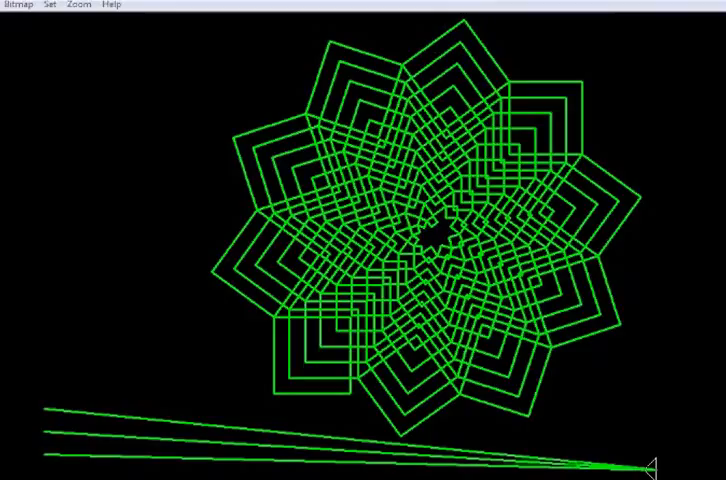
# Paste the decagon procedure into the Edall procedure editor.
pyautogui.click(622, 290)
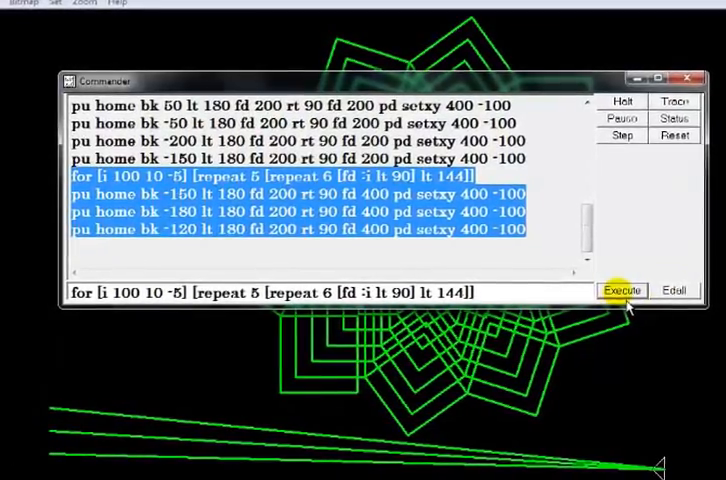
pyautogui.click(622, 290)
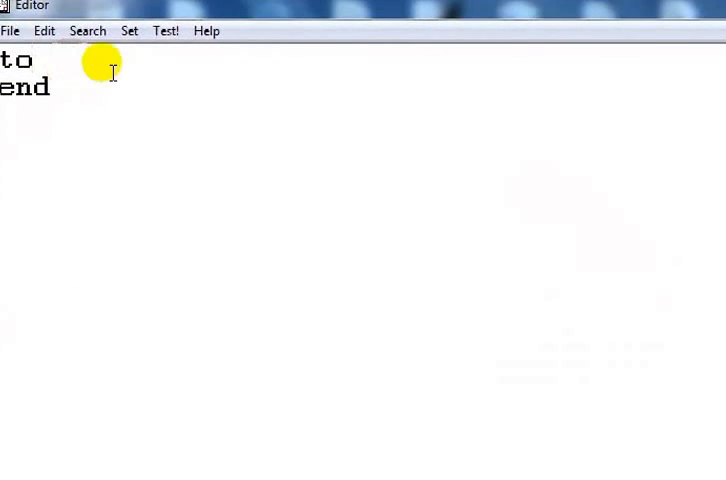
pyautogui.moveTo(362, 252)
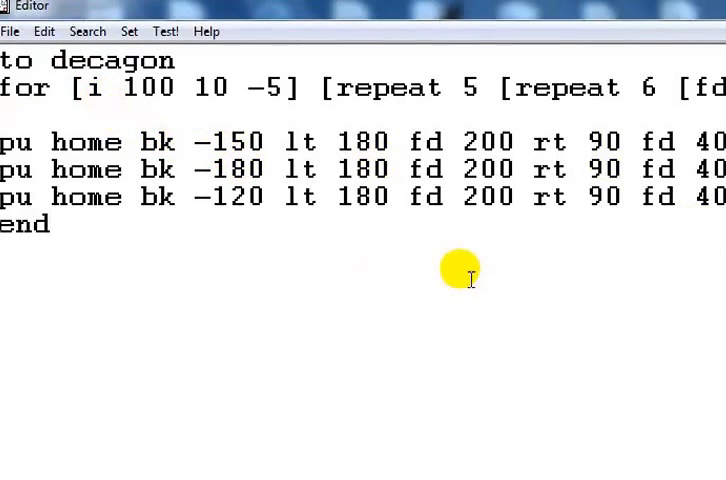
pyautogui.doubleClick(110, 60)
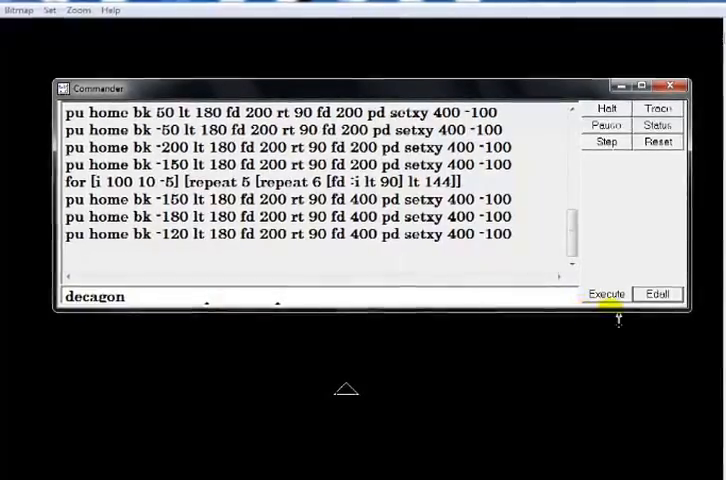
# Execute the decagon command from the Commander on the blank screen.
pyautogui.click(604, 292)
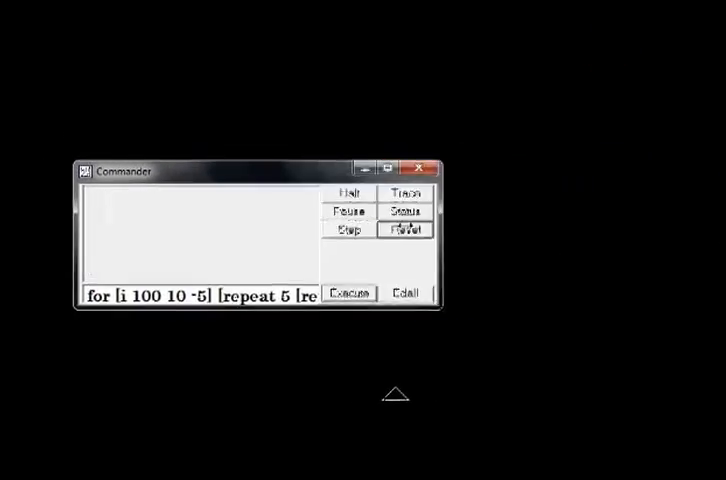
# Execute the nested-squares for-repeat loop to draw the green star.
pyautogui.click(348, 292)
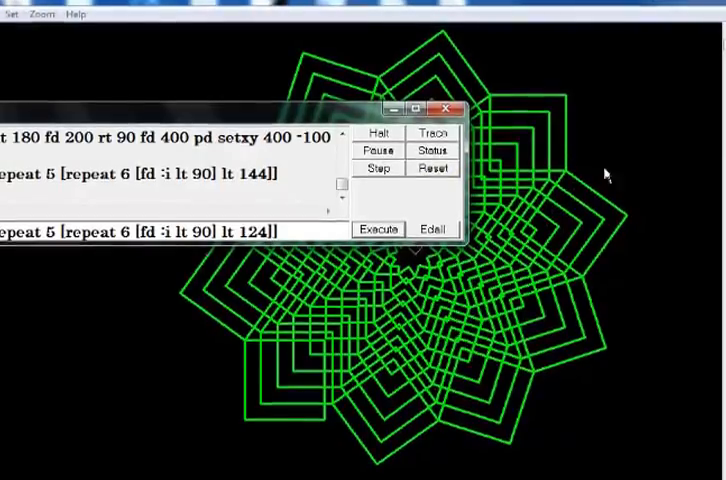
# Run the loop with lt 124 and bring the denser rosette drawing to the front.
pyautogui.click(432, 156)
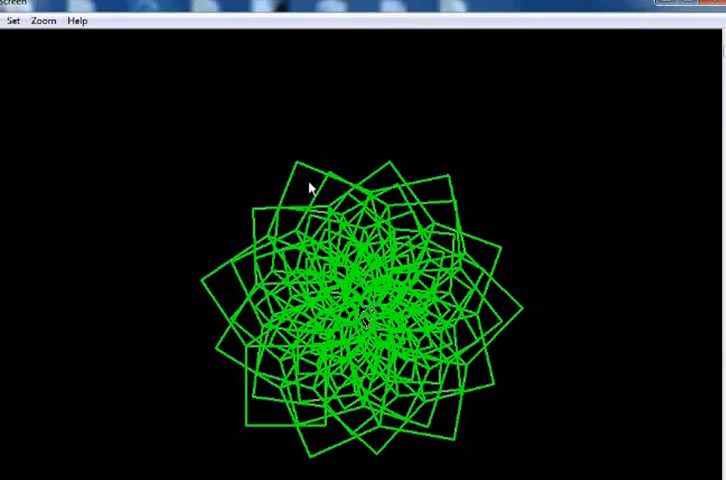
pyautogui.moveTo(238, 368)
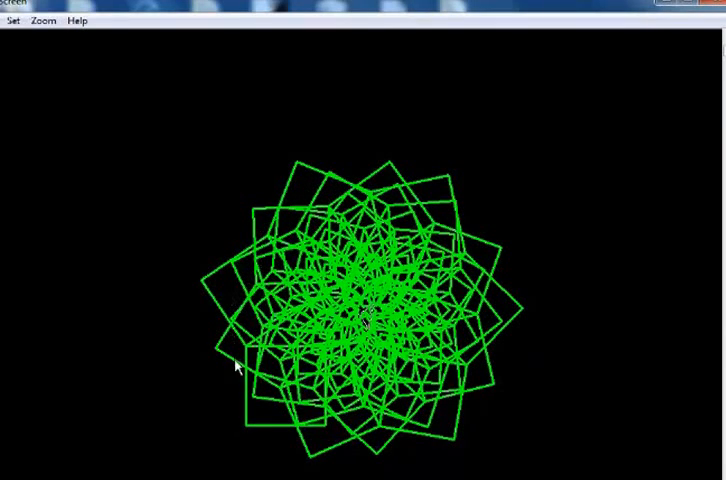
pyautogui.moveTo(330, 456)
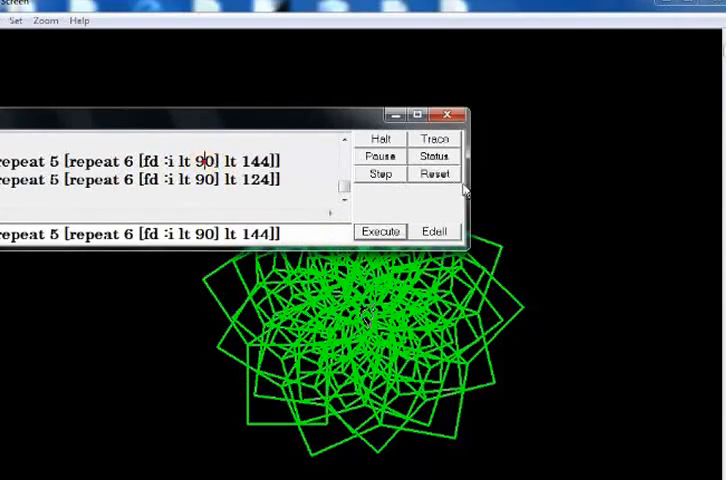
# Rerun the nested-squares loop with lt 144 on a cleared screen.
pyautogui.click(380, 232)
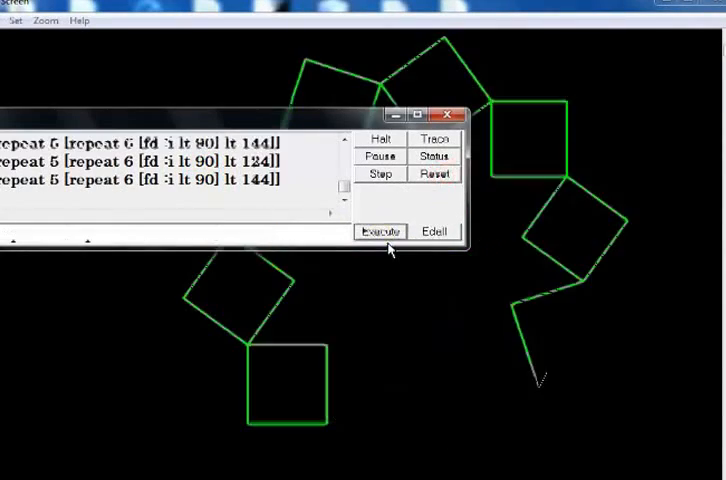
pyautogui.click(380, 232)
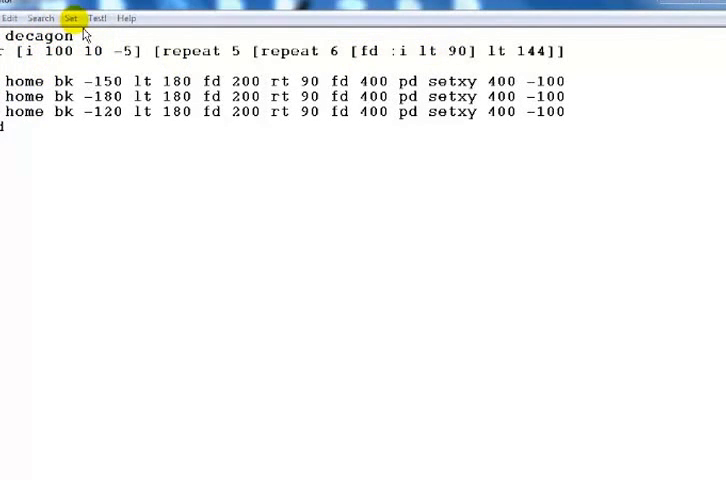
# Save and exit the editor, then enter 'decago' toward a decagon call in the Commander.
pyautogui.click(70, 18)
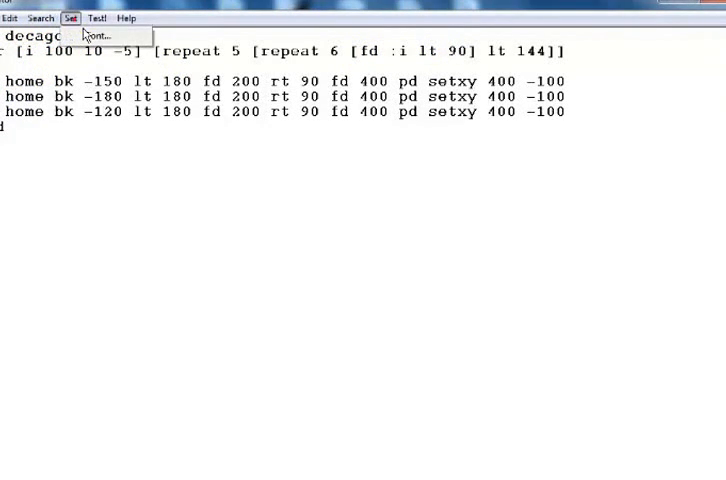
pyautogui.click(14, 18)
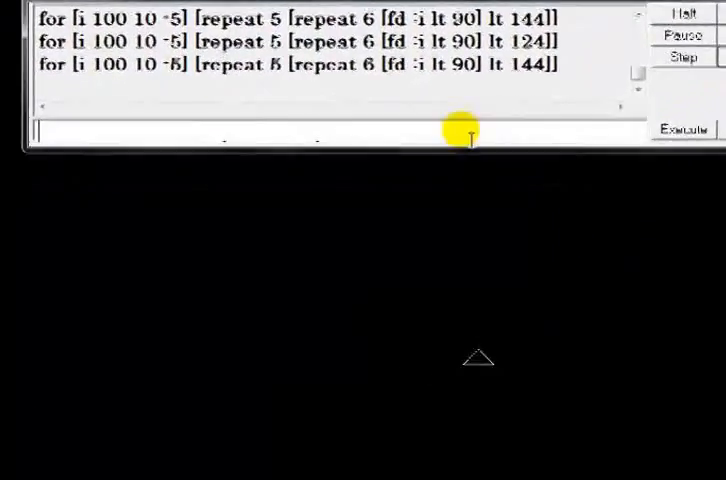
pyautogui.write('deca')
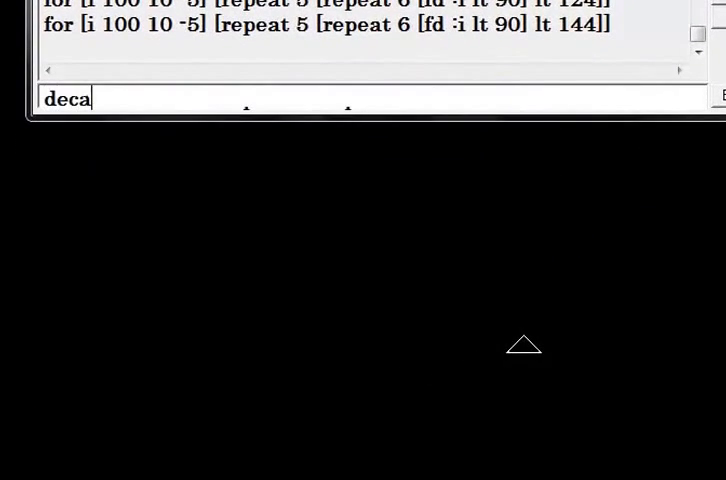
pyautogui.write('go')
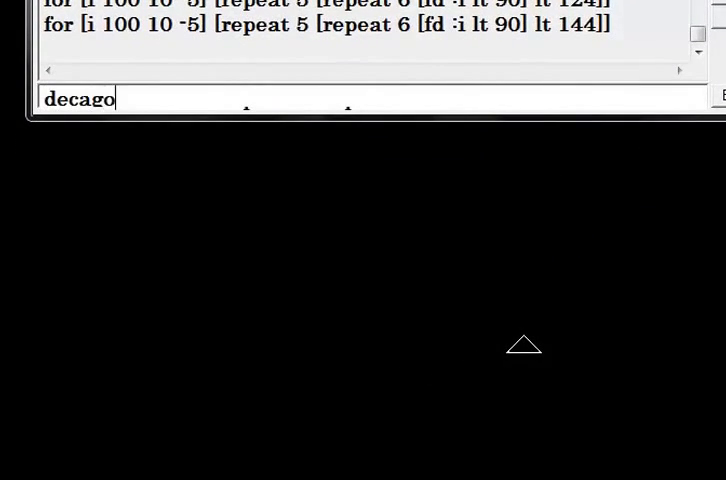